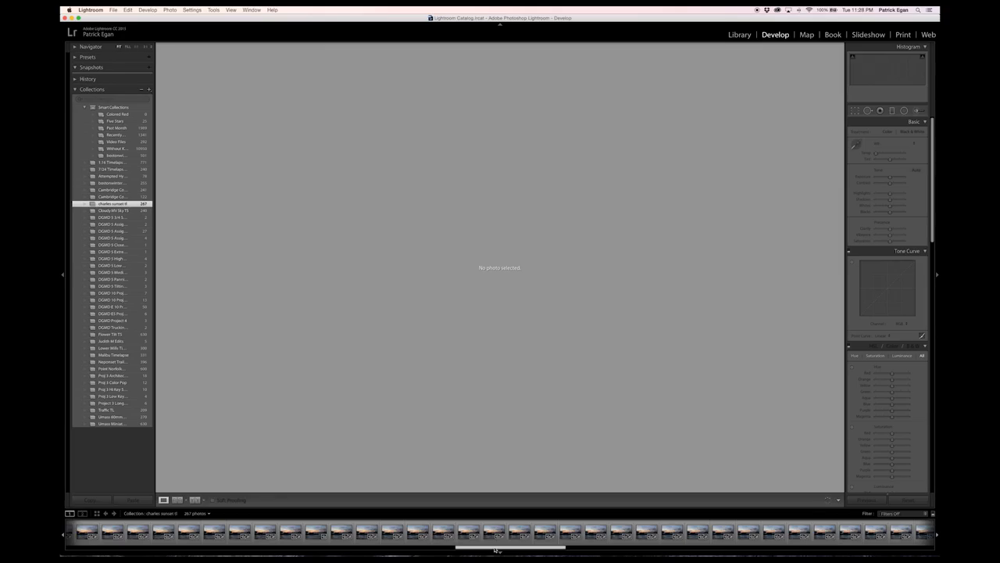
# - Load the boat sunset photo DSC09887.ARW from the filmstrip into the Develop module
pyautogui.click(493, 532)
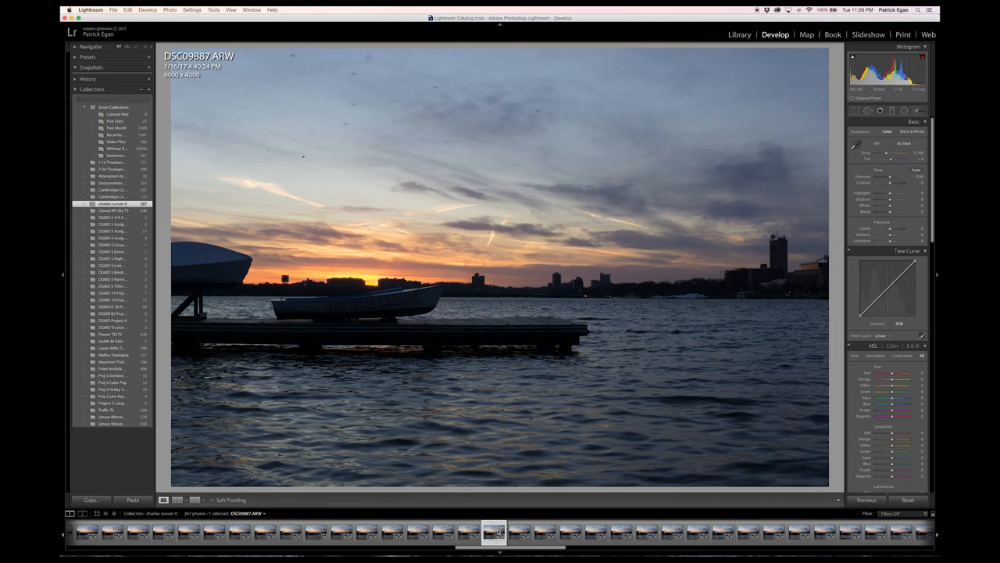
# - Recover highlights, lift shadows, boost clarity and vibrance, and apply lens corrections
pyautogui.click(890, 223)
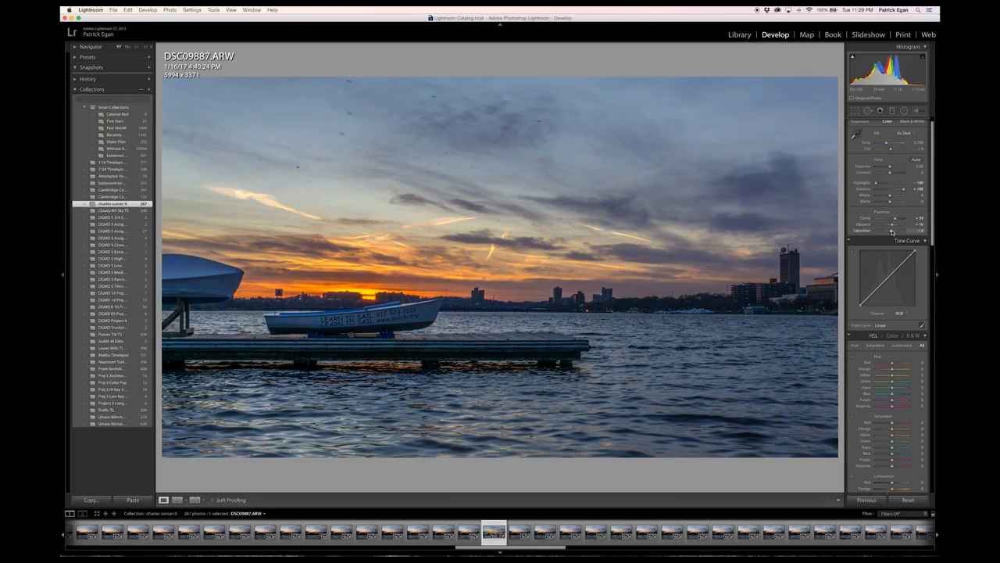
pyautogui.scroll(-3)
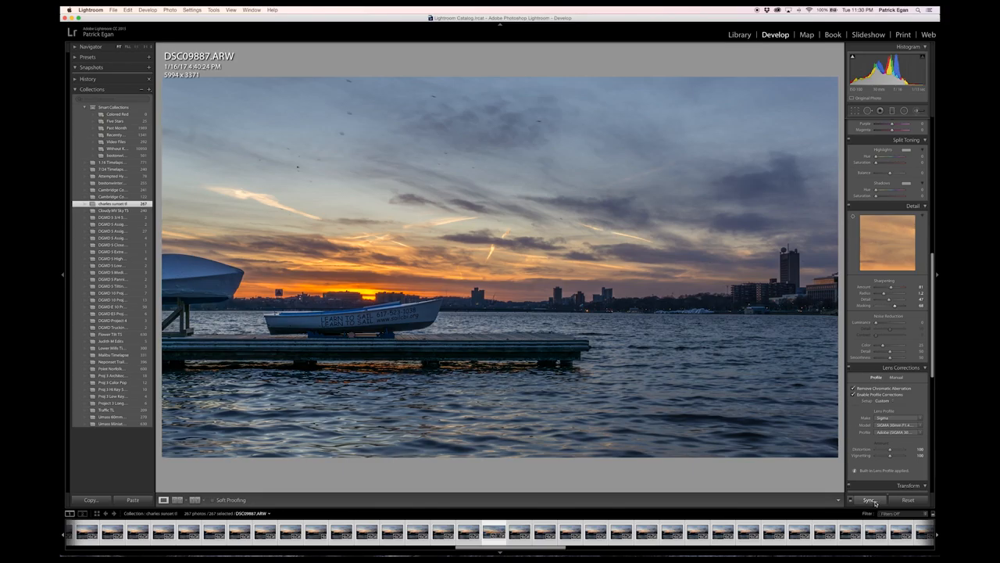
# - Synchronize the sunset edits, with all settings checked, across all 267 photos
pyautogui.click(870, 499)
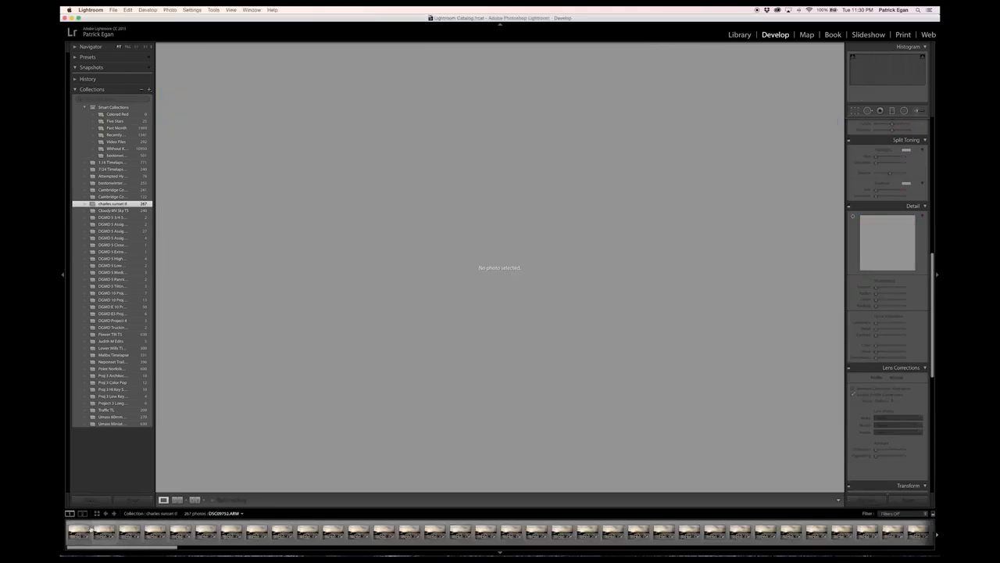
pyautogui.click(78, 531)
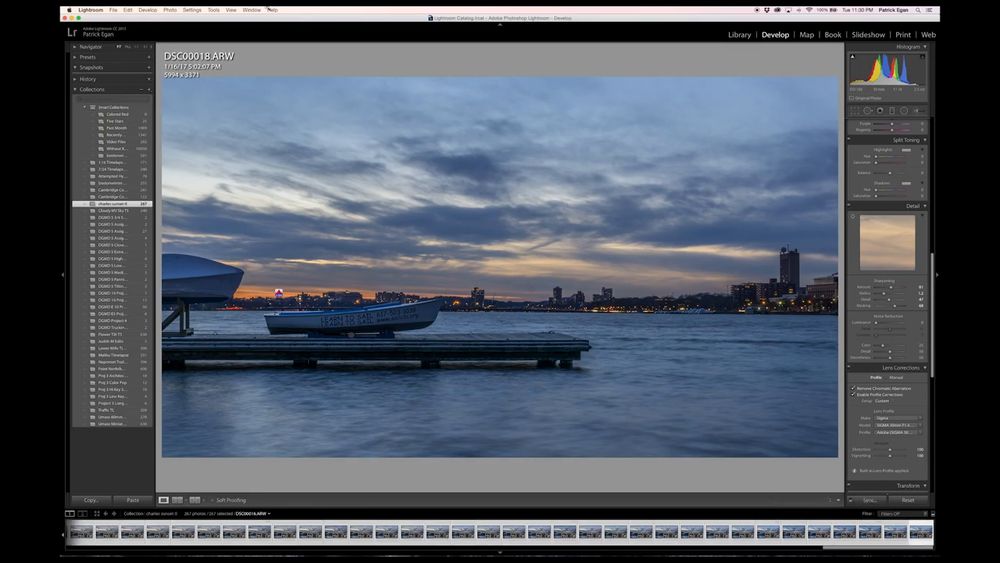
pyautogui.click(114, 10)
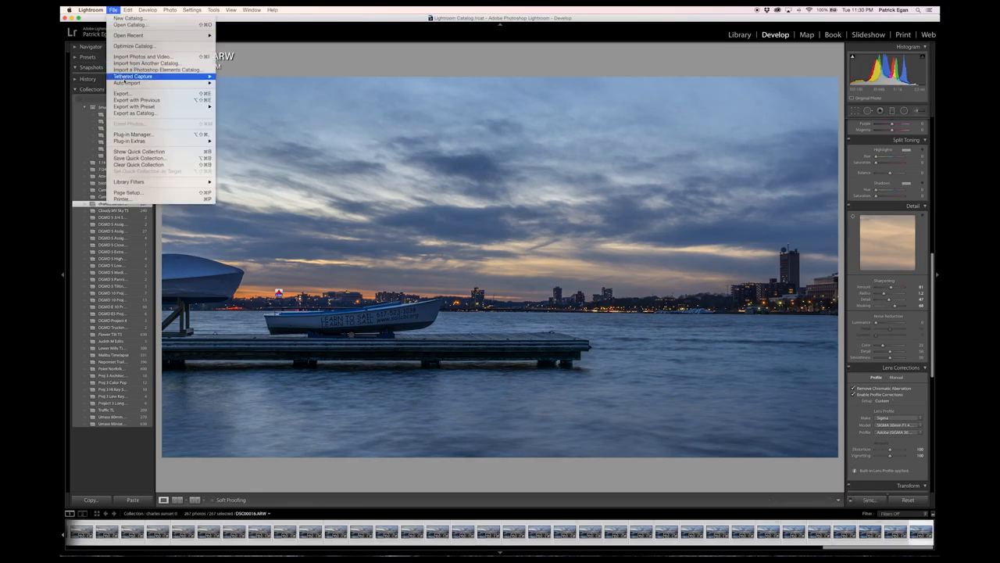
# - Export all 267 photos as sRGB JPEGs with Custom Name – Sequence naming
pyautogui.click(123, 93)
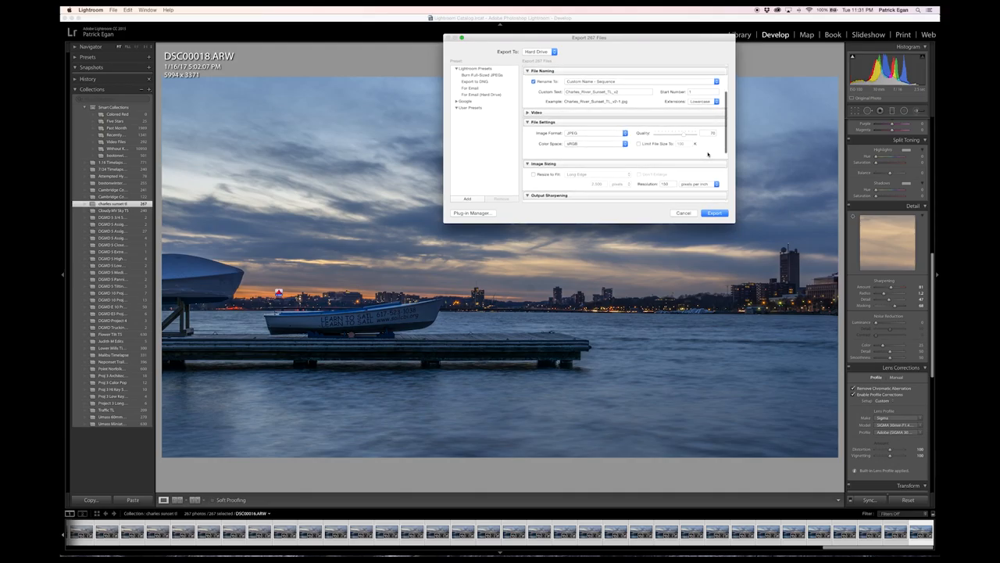
pyautogui.scroll(-3)
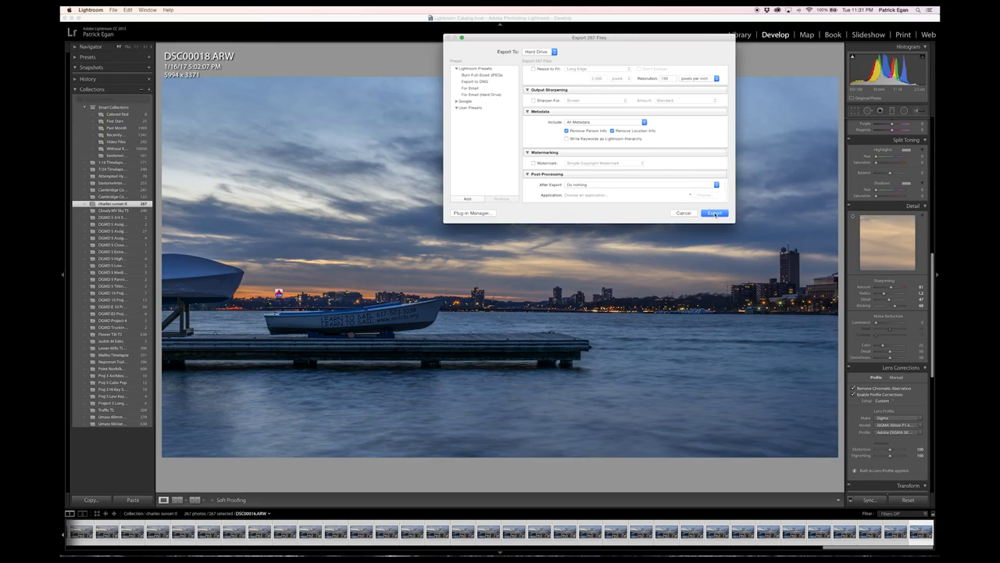
pyautogui.click(714, 213)
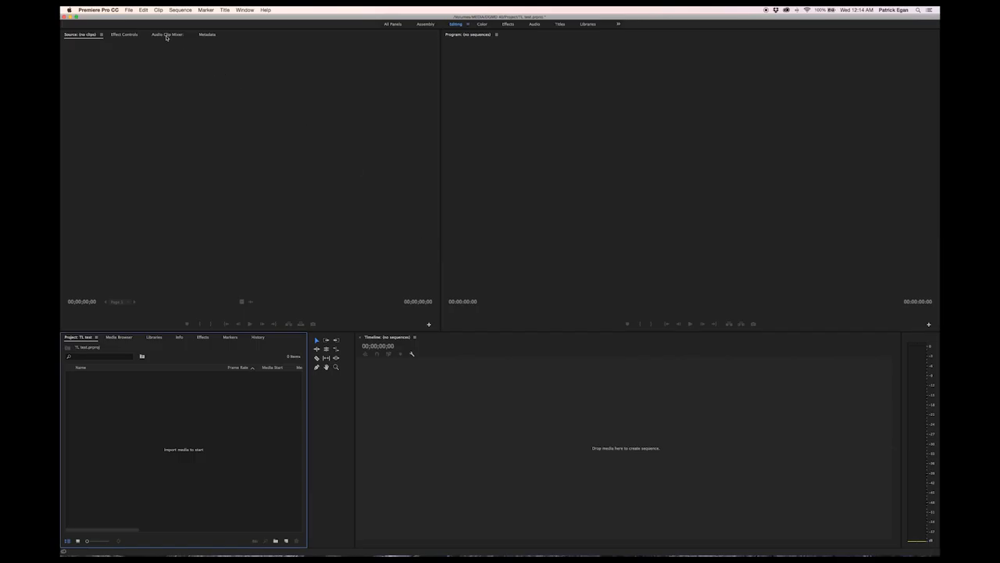
# - Import the first Charles_River_Sunset JPEG with Image Sequence ticked into Premiere Pro
pyautogui.click(128, 9)
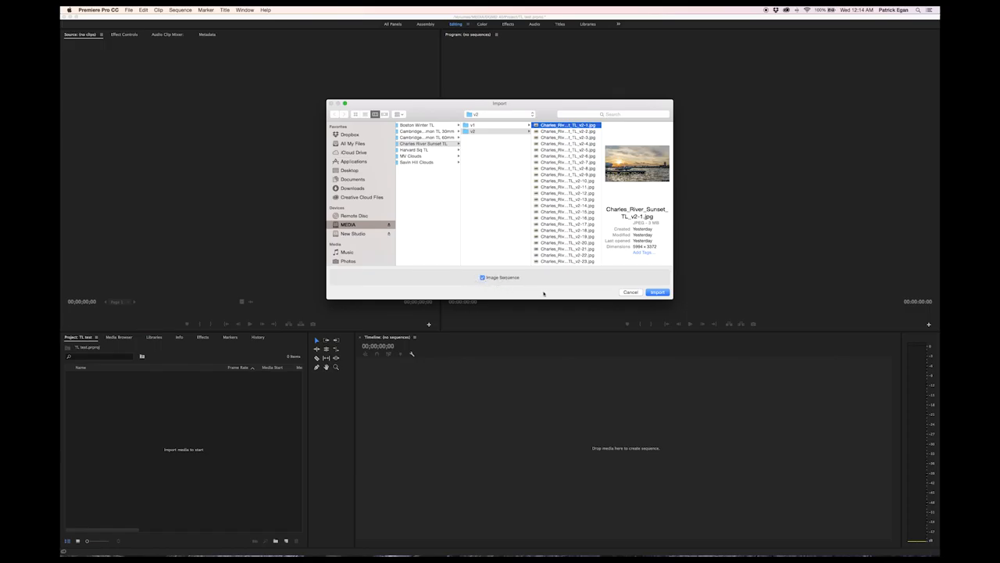
pyautogui.click(657, 291)
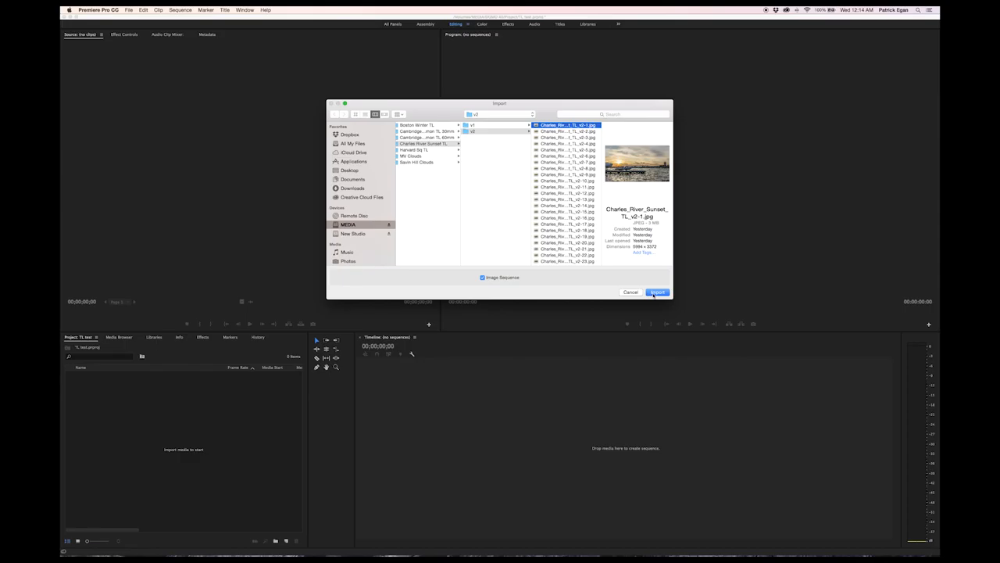
pyautogui.click(657, 291)
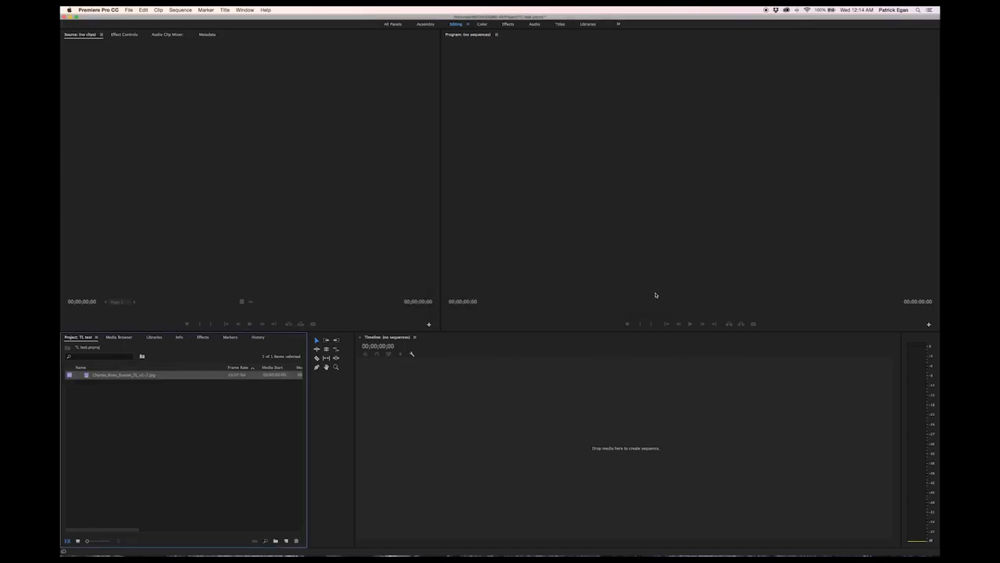
pyautogui.press('cmd+s')
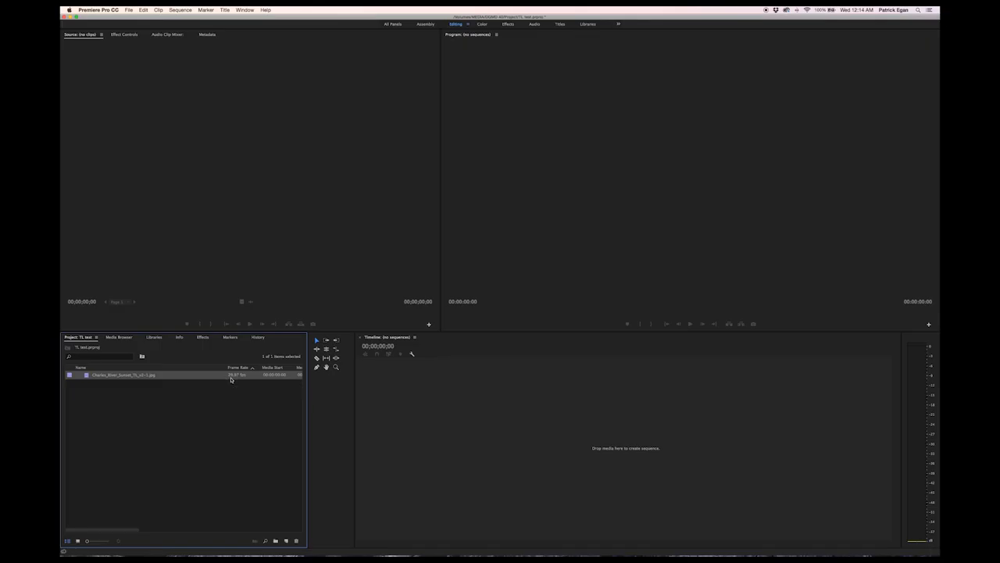
pyautogui.moveTo(127, 381)
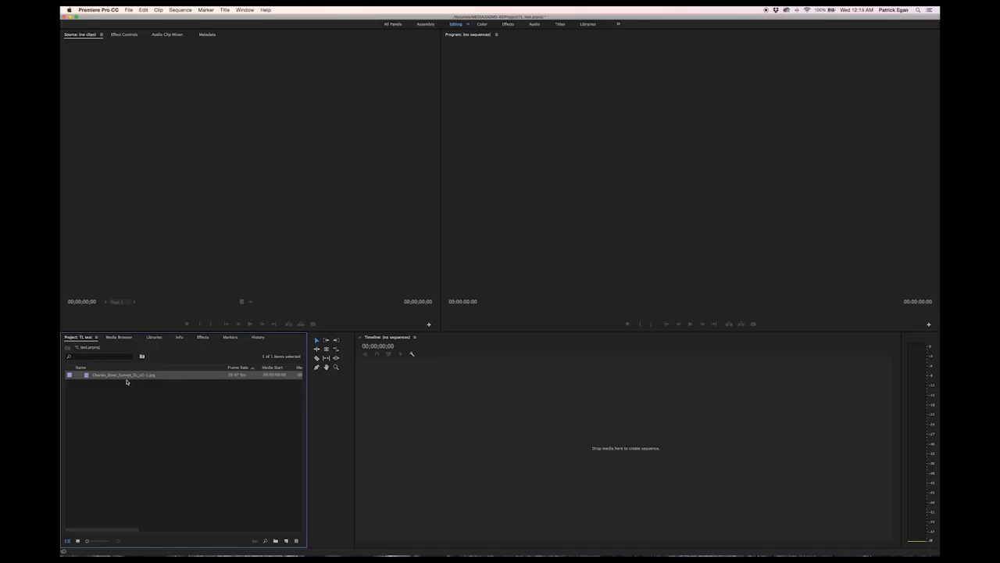
# - Interpret the sunset clip at 24 fps and drag it onto a new timeline sequence
pyautogui.rightClick(122, 375)
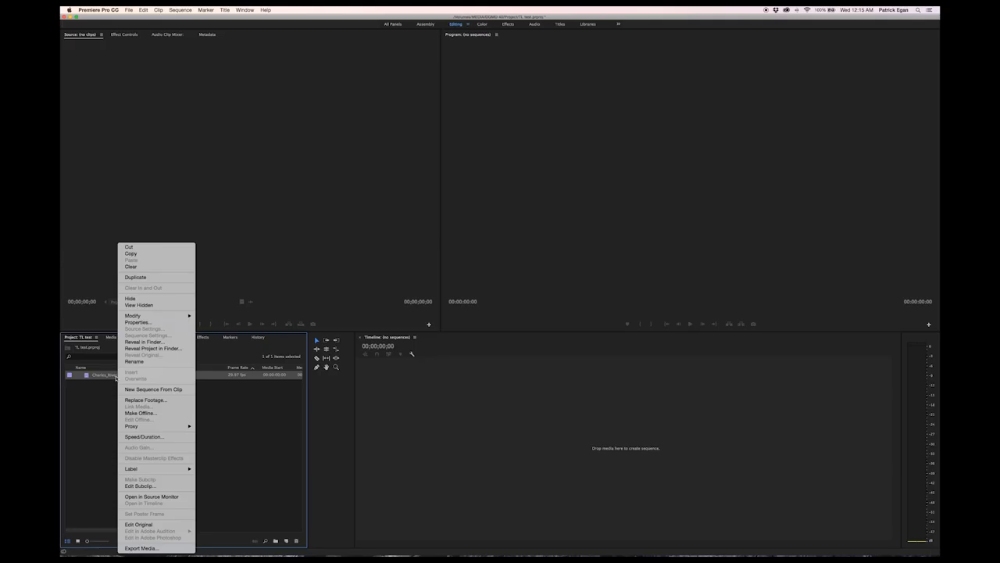
pyautogui.moveTo(138, 322)
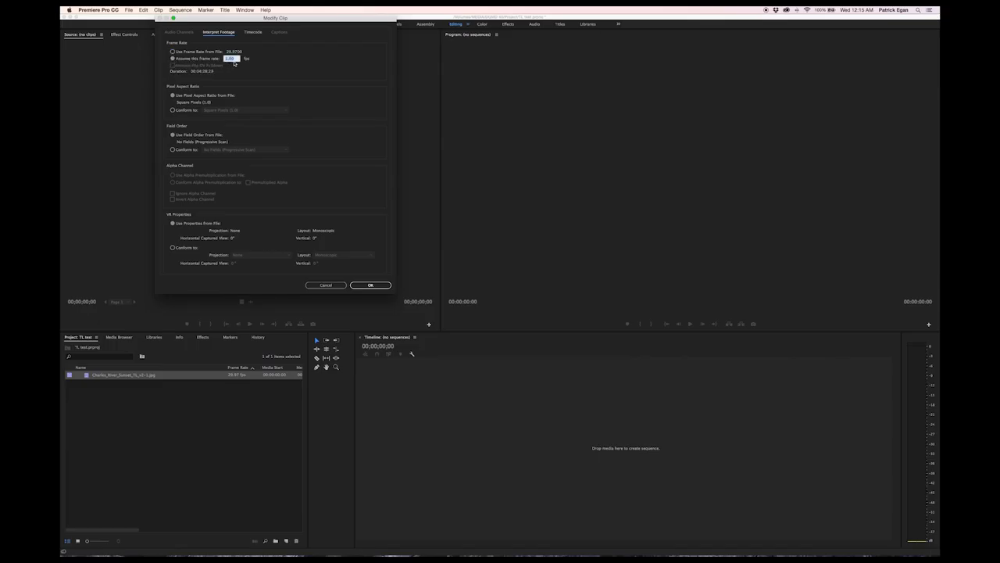
pyautogui.write('24')
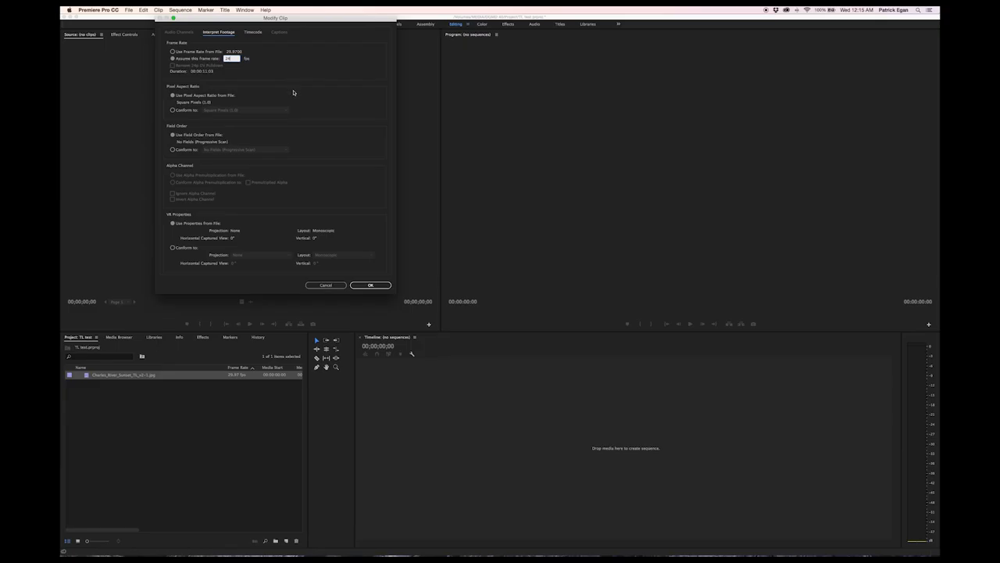
pyautogui.click(370, 284)
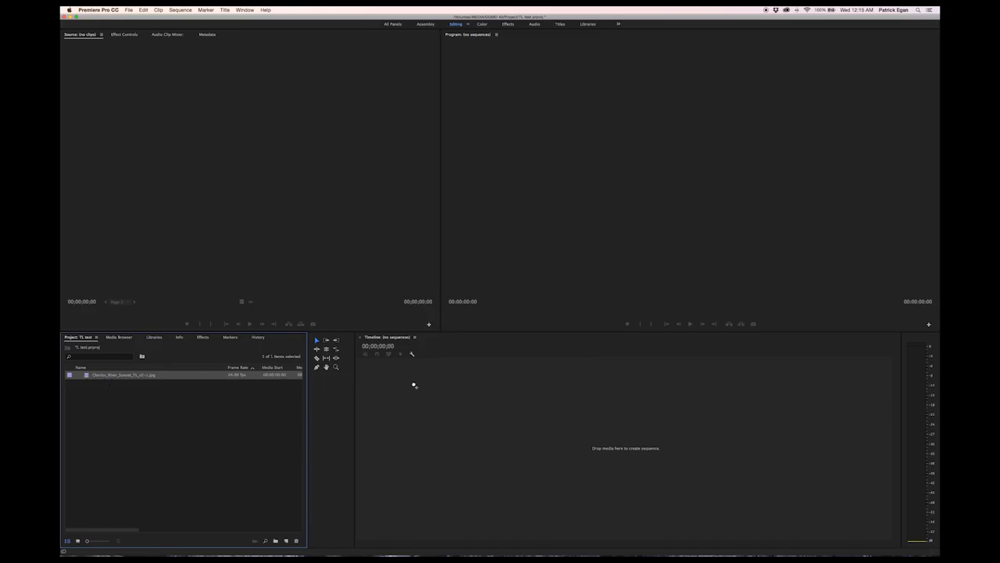
pyautogui.moveTo(122, 374); pyautogui.dragTo(542, 442)
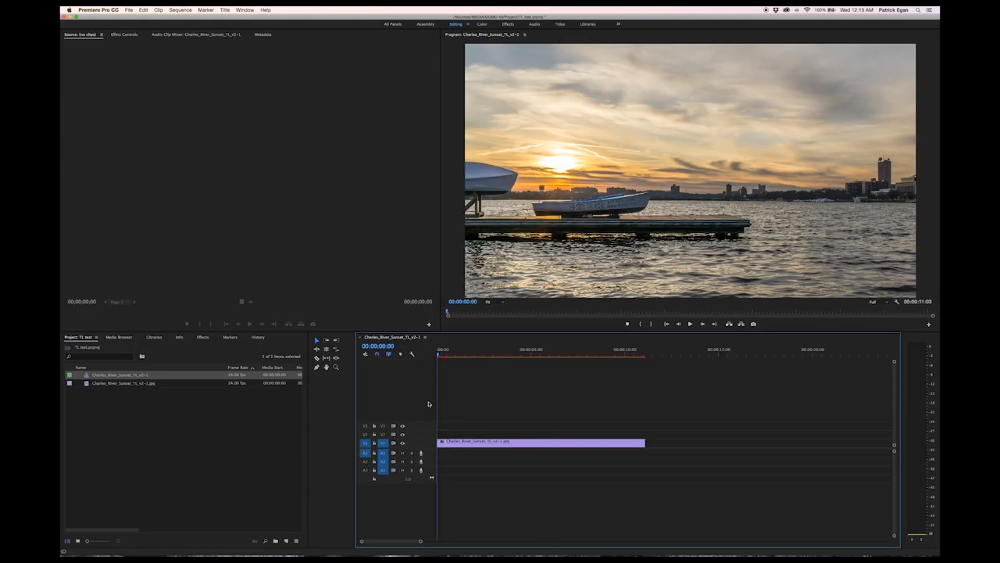